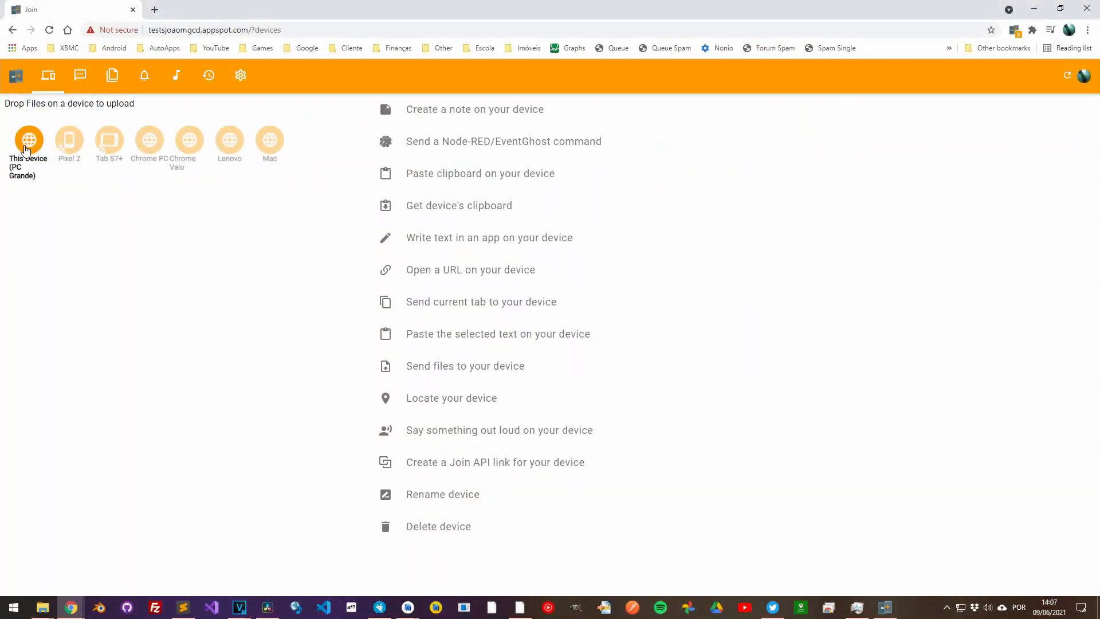
# Step: Review the commands for Pixel 2 and Tab S7+, then browse the phone's Internal Memory folders
pyautogui.click(69, 139)
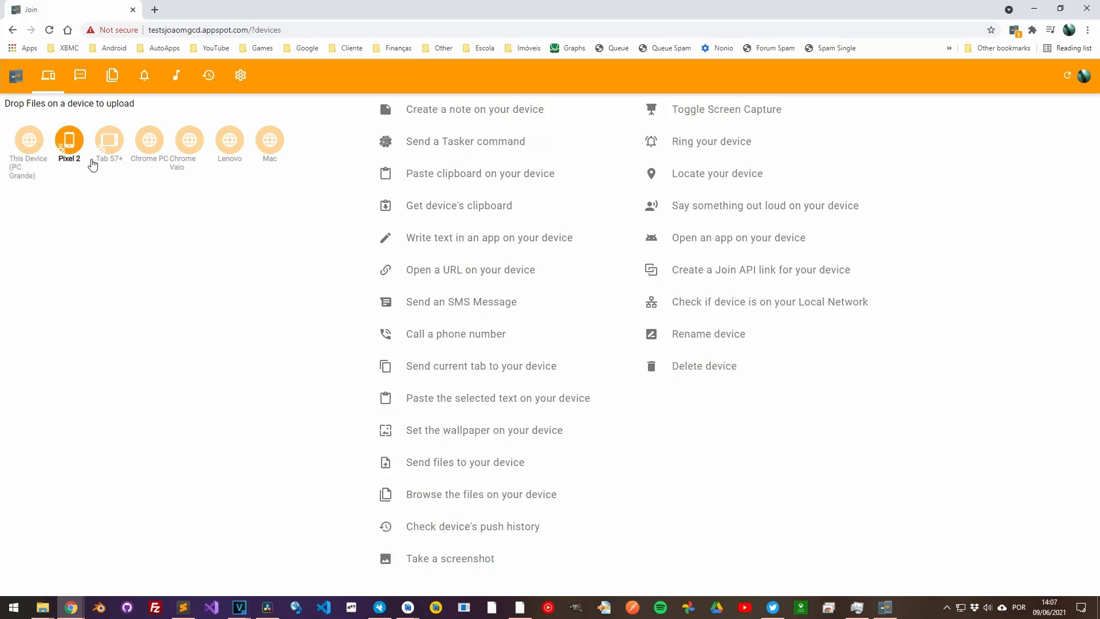
pyautogui.click(108, 139)
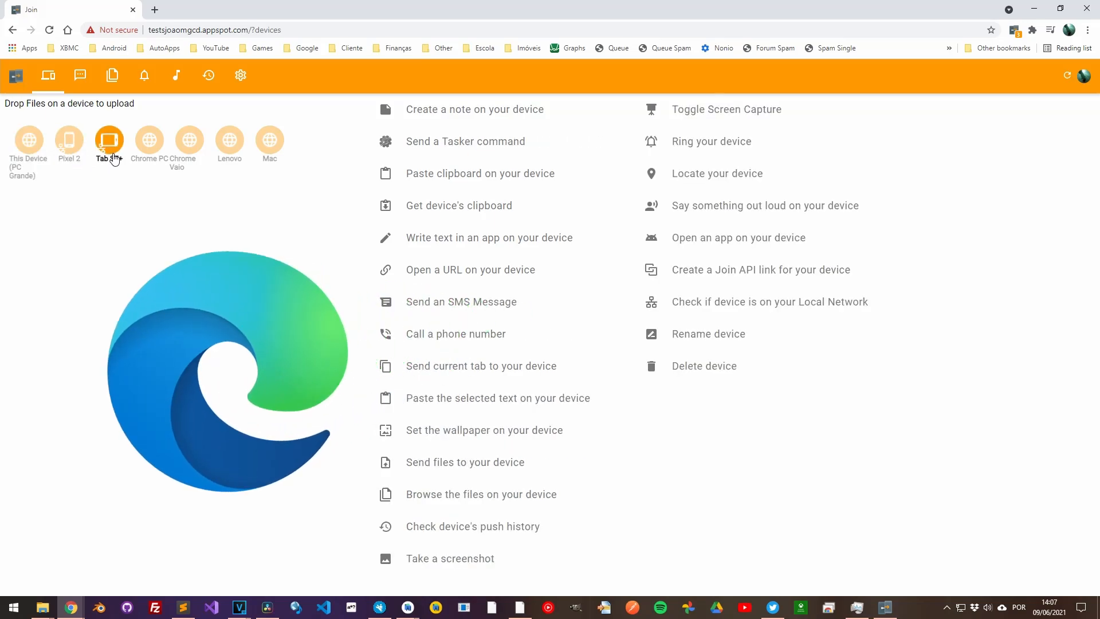
pyautogui.click(148, 139)
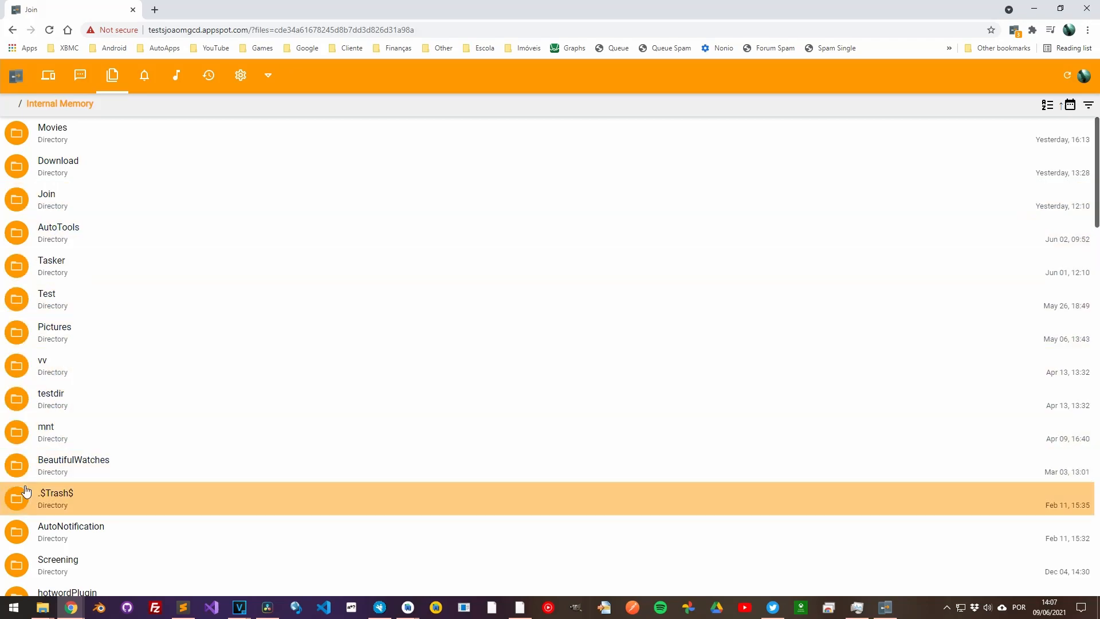
pyautogui.click(145, 76)
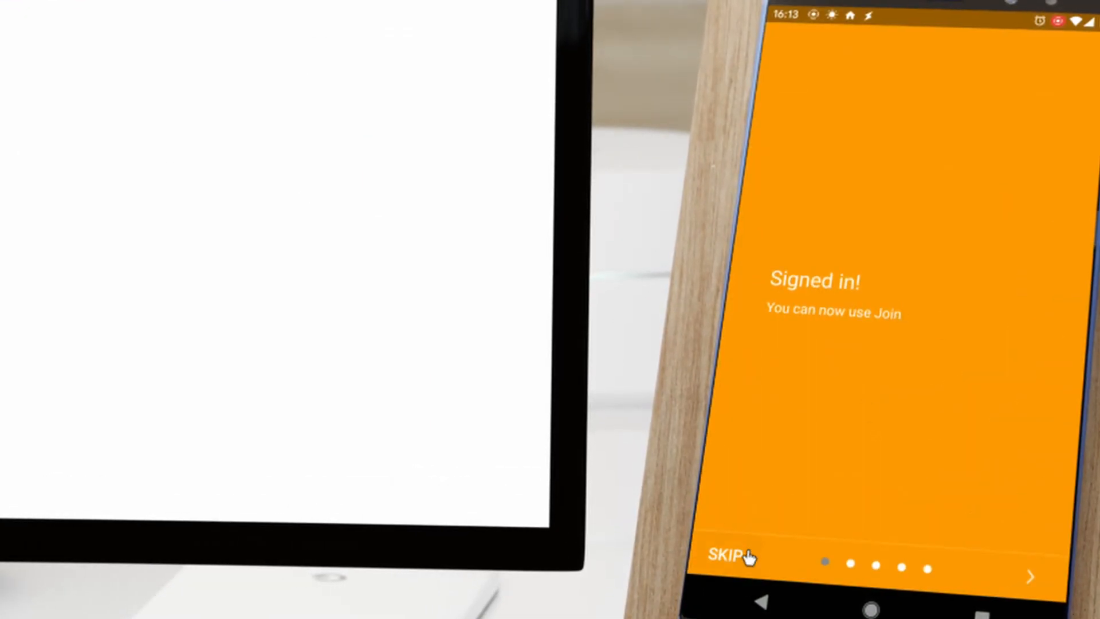
# Step: Skip the intro, allow photo and file access, and share an image link to the PC
pyautogui.click(729, 554)
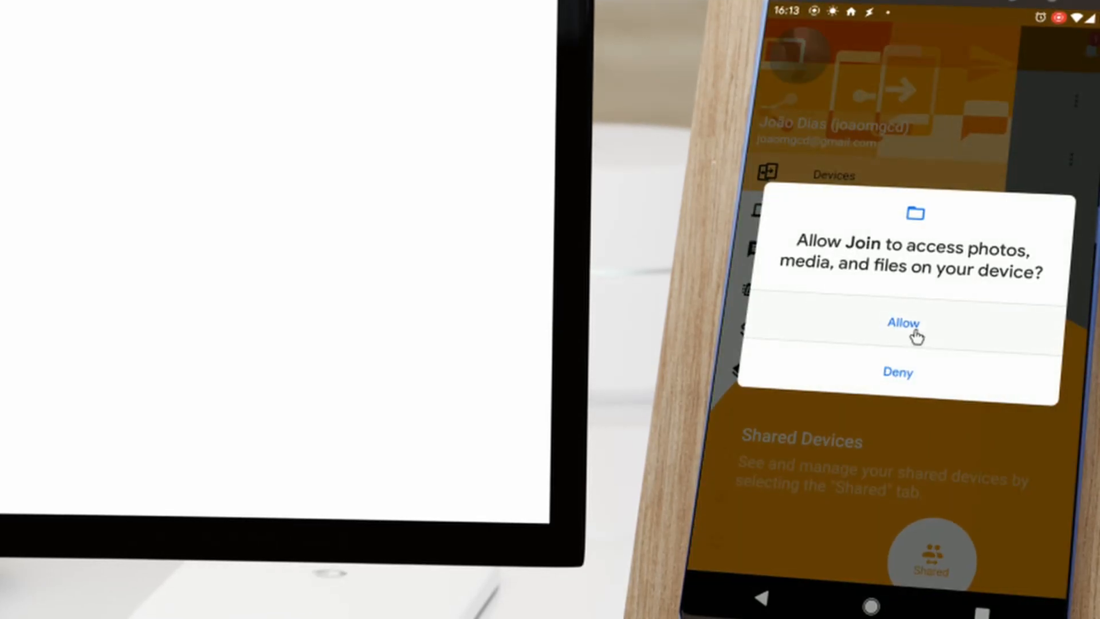
pyautogui.click(904, 323)
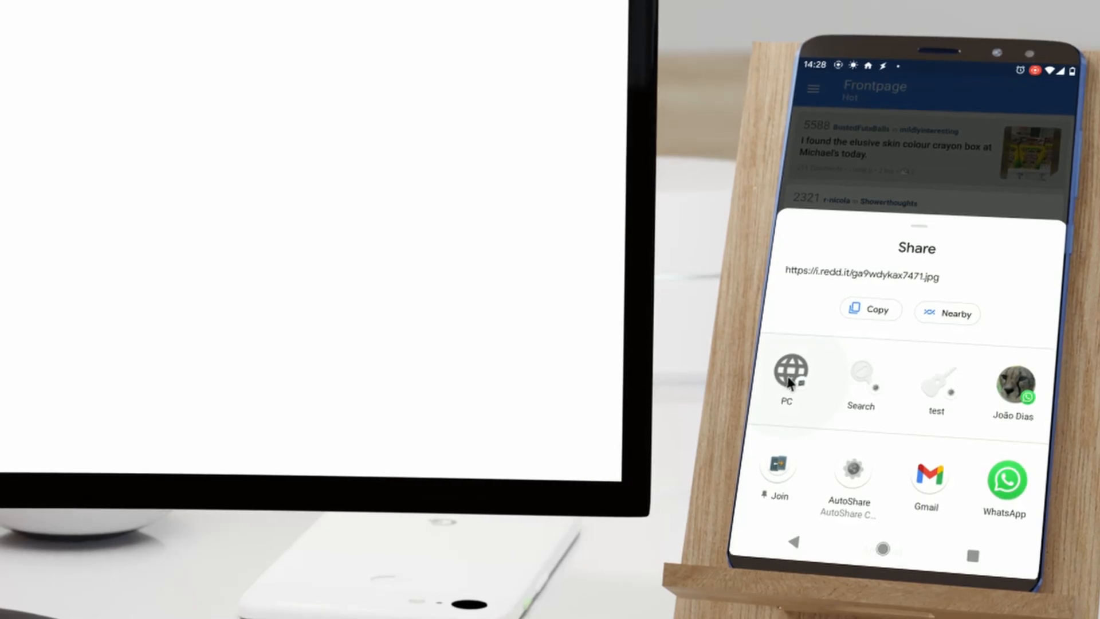
pyautogui.click(791, 380)
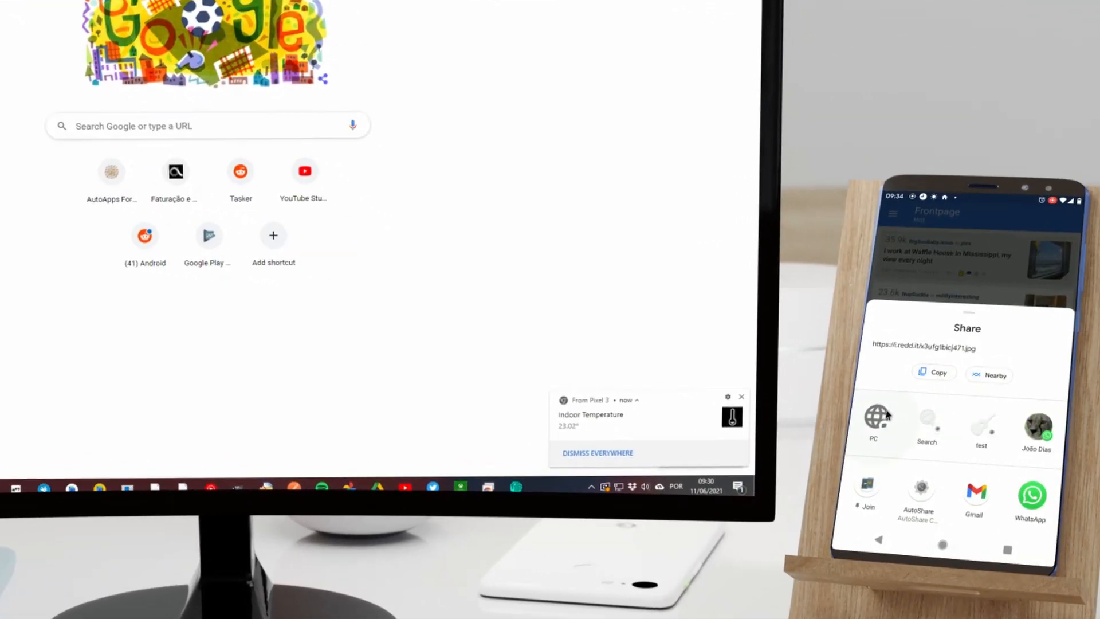
pyautogui.click(873, 420)
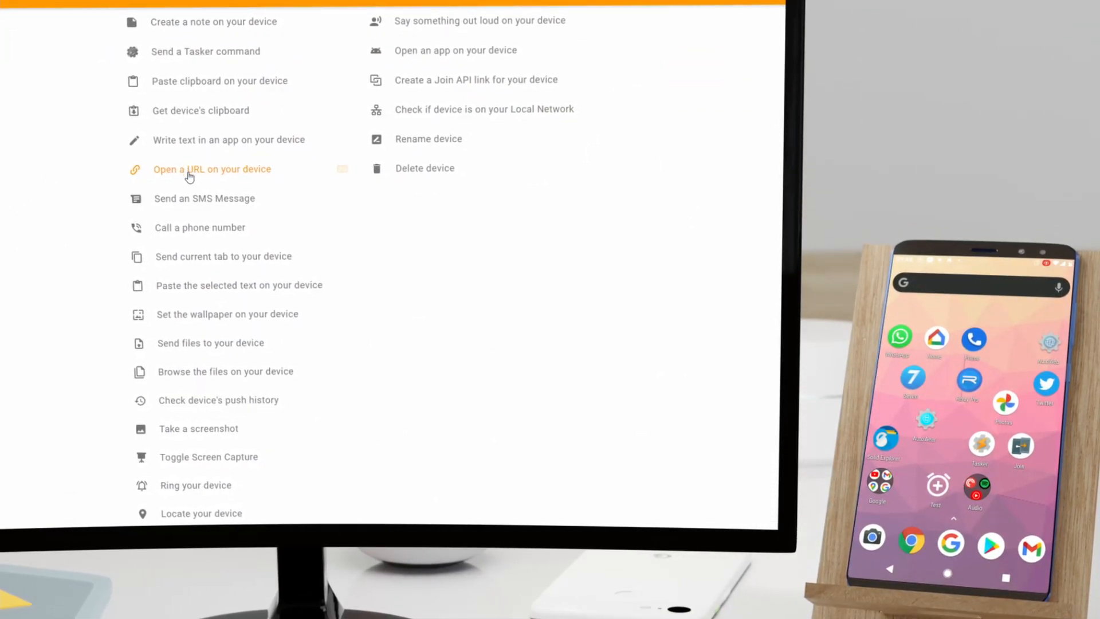
# Step: Open the Tasker subreddit URL on the phone, take a remote screenshot, and ring the phone
pyautogui.click(211, 169)
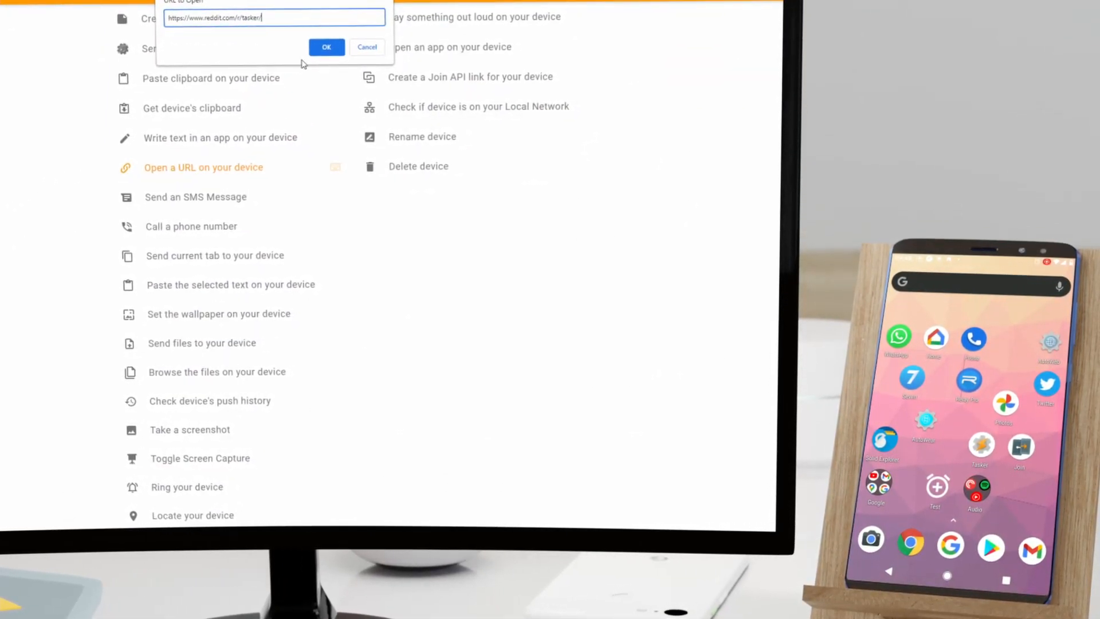
pyautogui.click(327, 47)
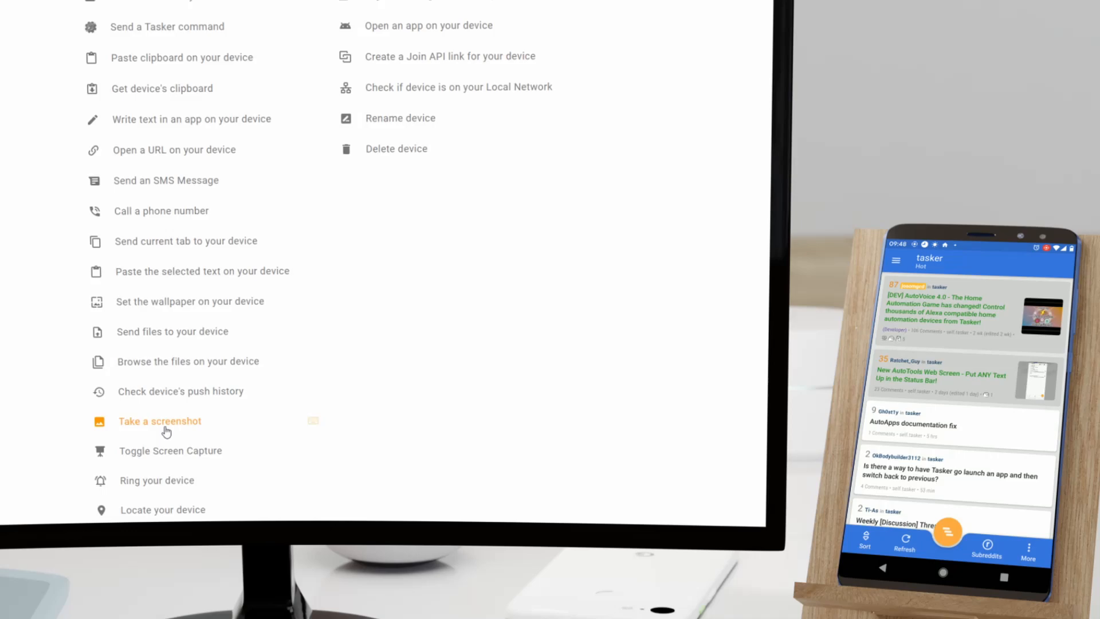
pyautogui.click(159, 420)
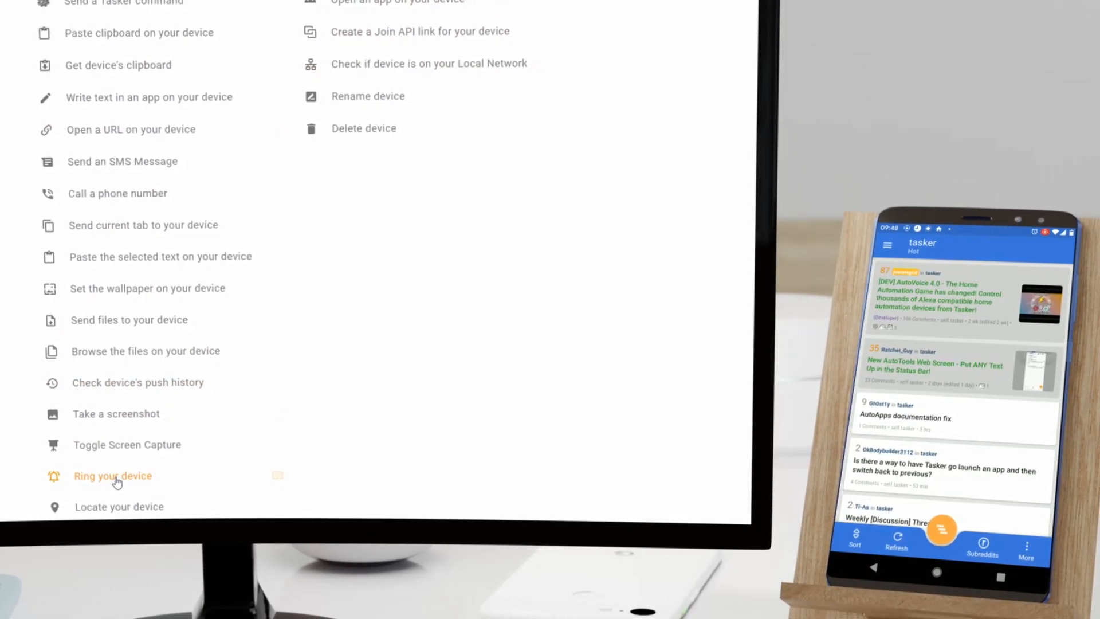
pyautogui.click(114, 475)
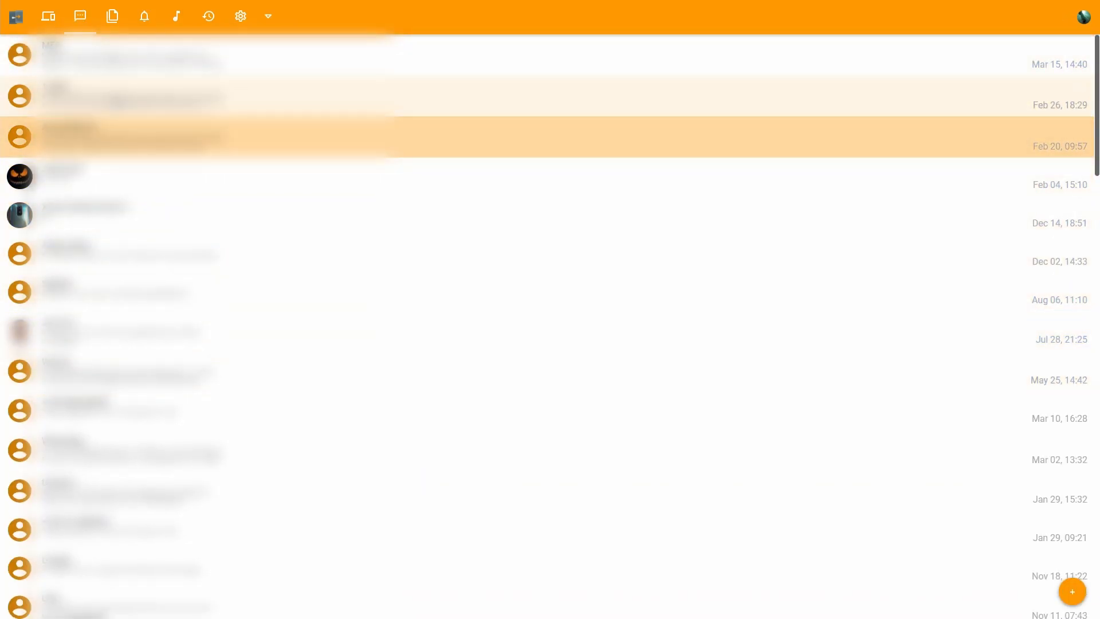
# Step: Browse the phone's files and Pixel 2 notifications, then start the Spotify track playing from the Media view
pyautogui.click(111, 15)
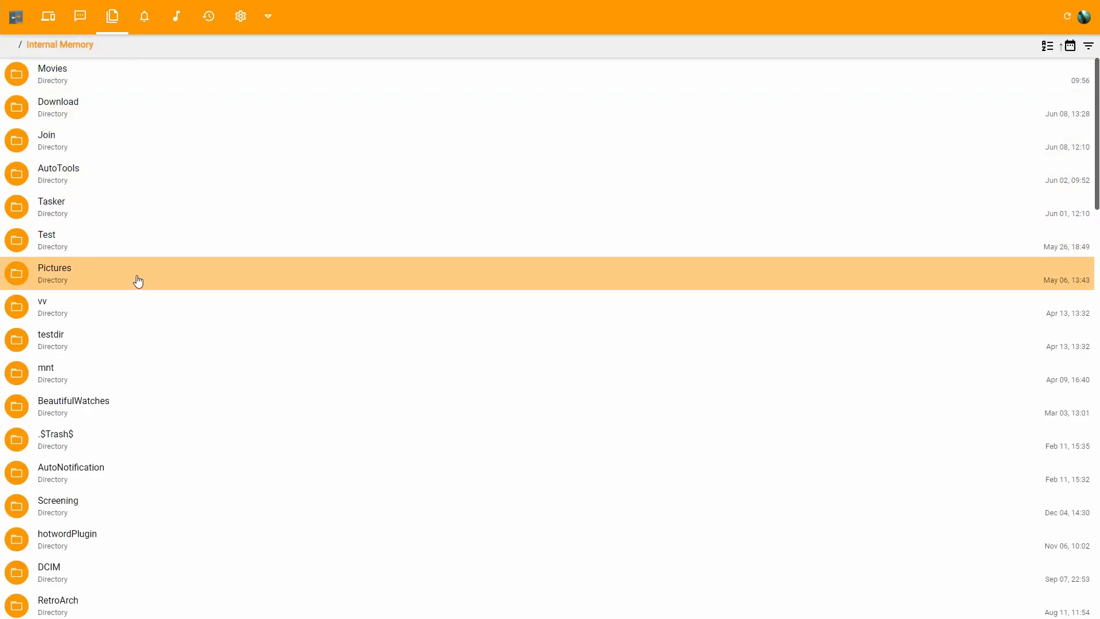
pyautogui.click(144, 16)
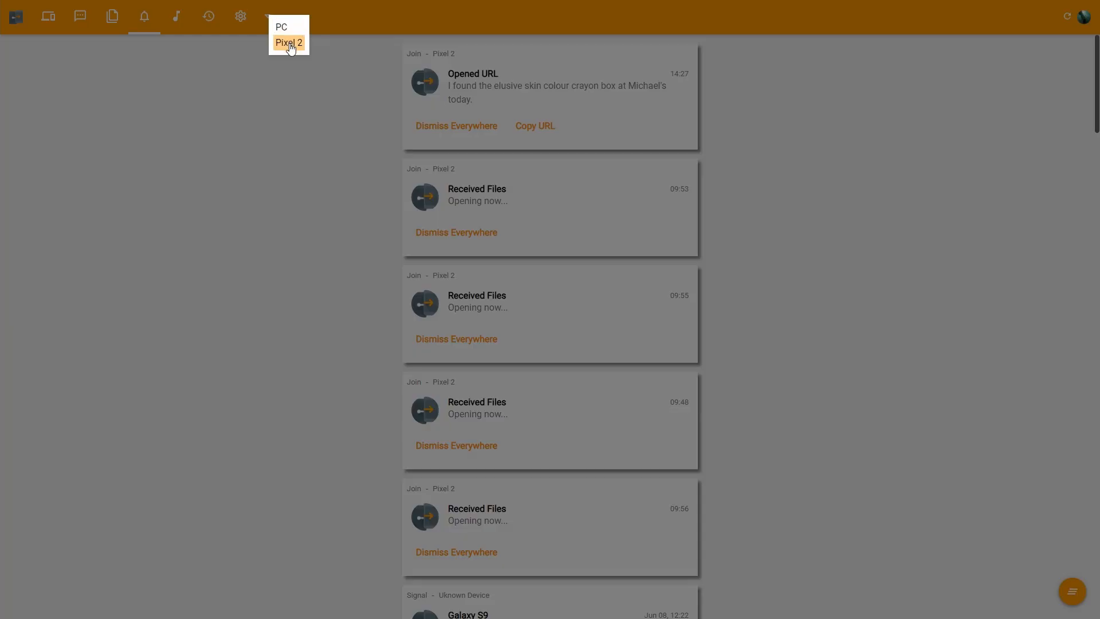
pyautogui.click(289, 42)
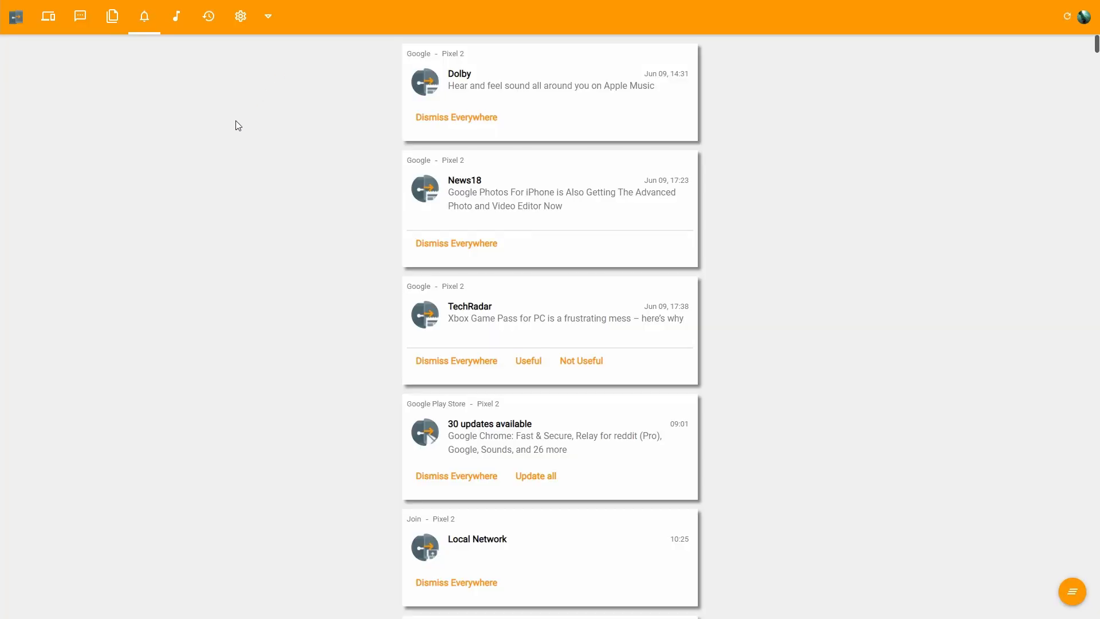
pyautogui.moveTo(383, 388)
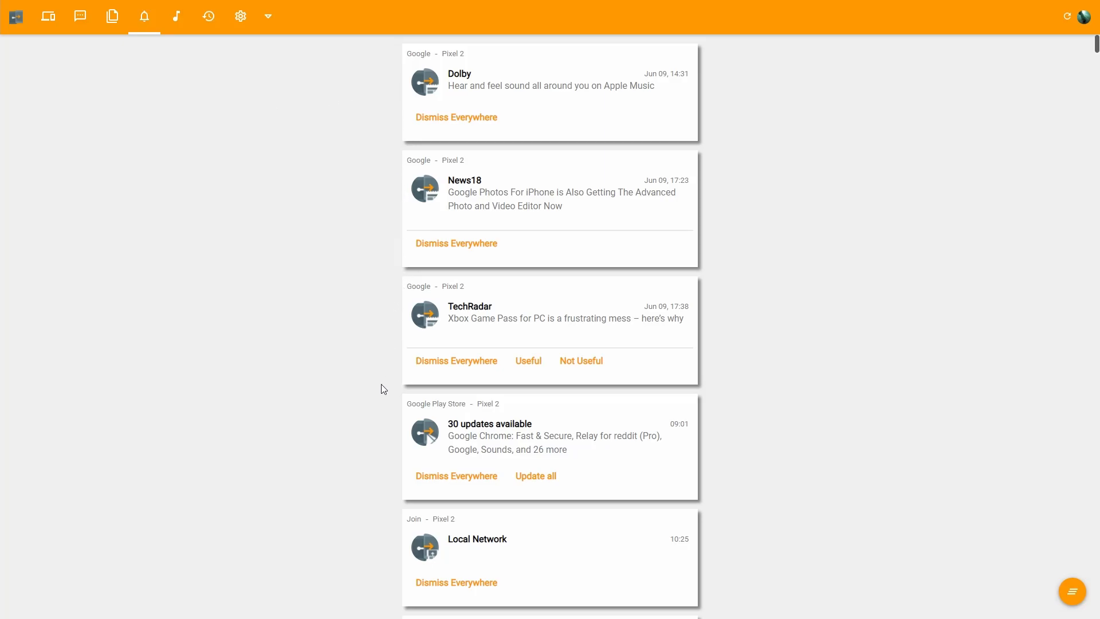
pyautogui.click(177, 15)
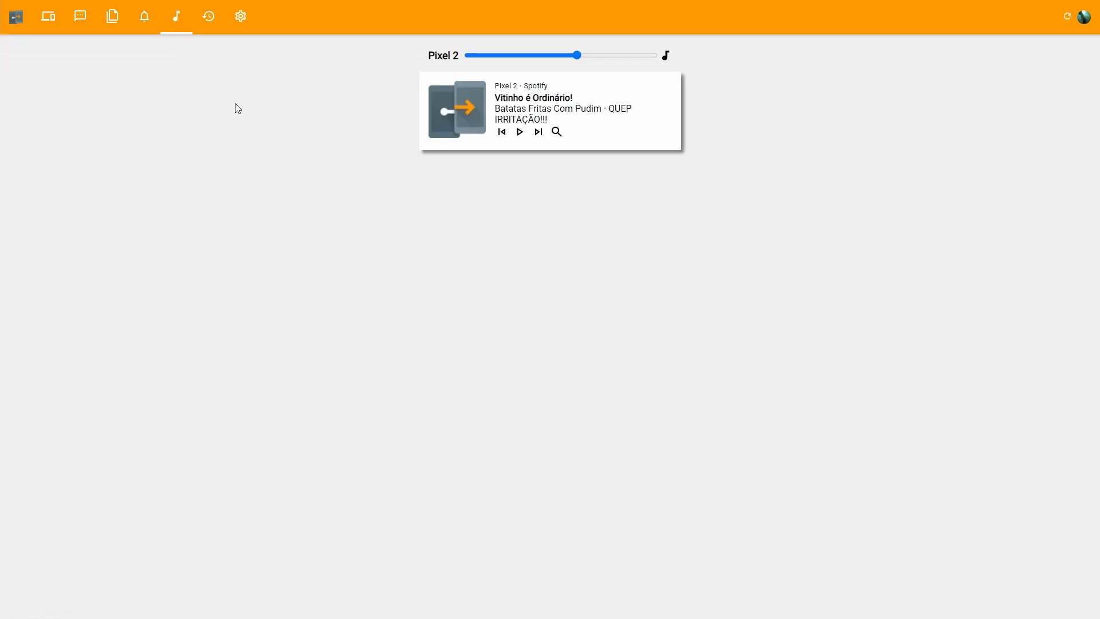
pyautogui.click(519, 132)
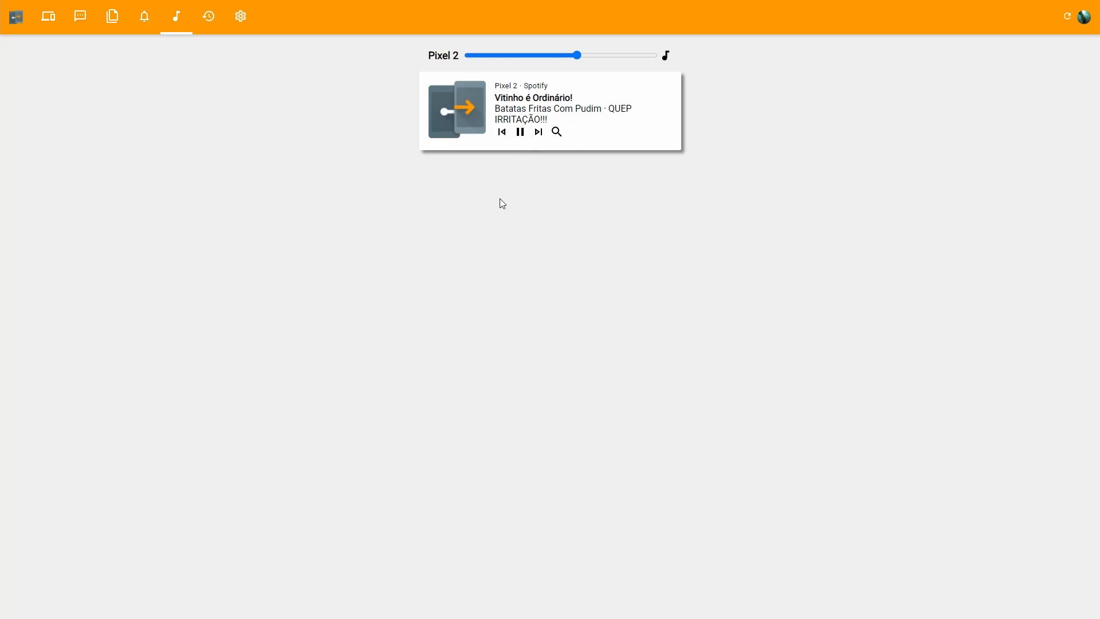
# Step: Name a custom action 'Trigger Task', then save the EventGhost/Node-RED port as 1820
pyautogui.click(240, 16)
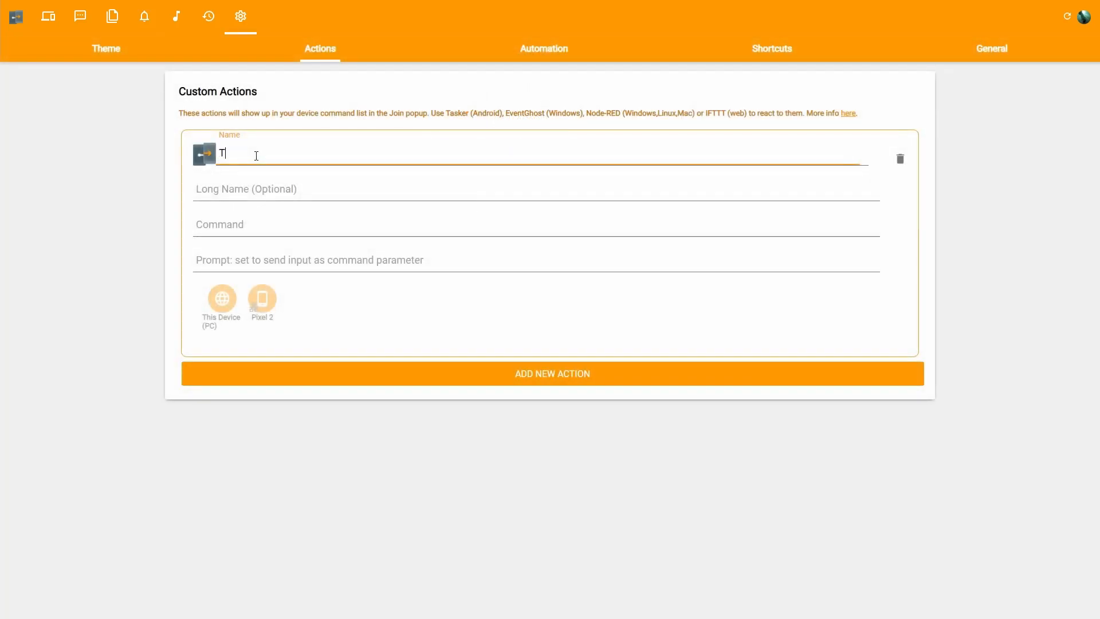
pyautogui.write('rigger Task')
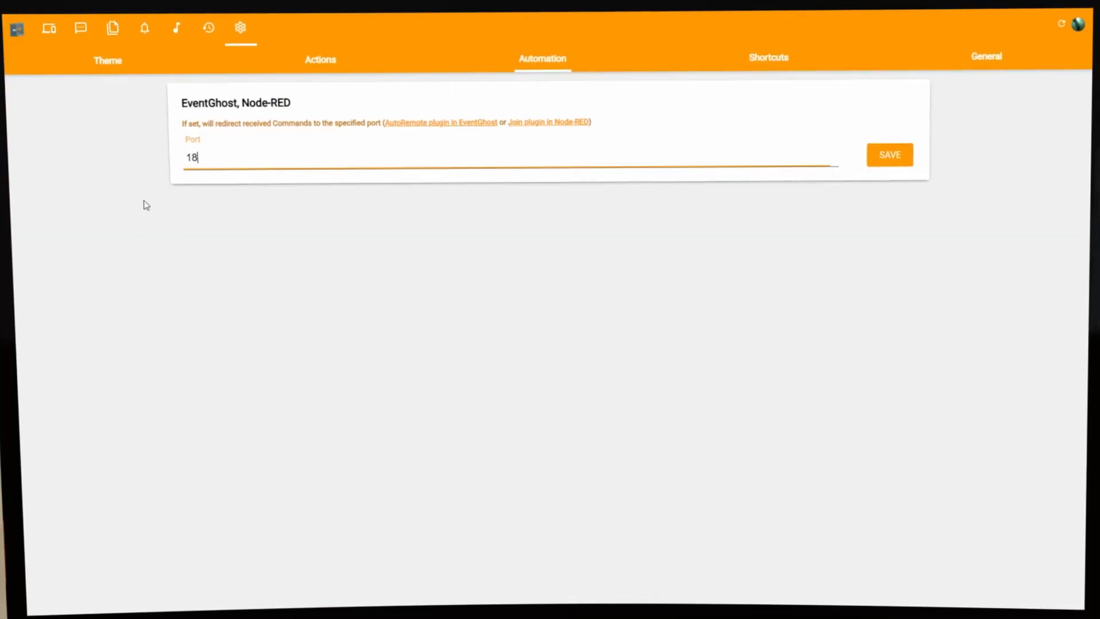
pyautogui.write('20')
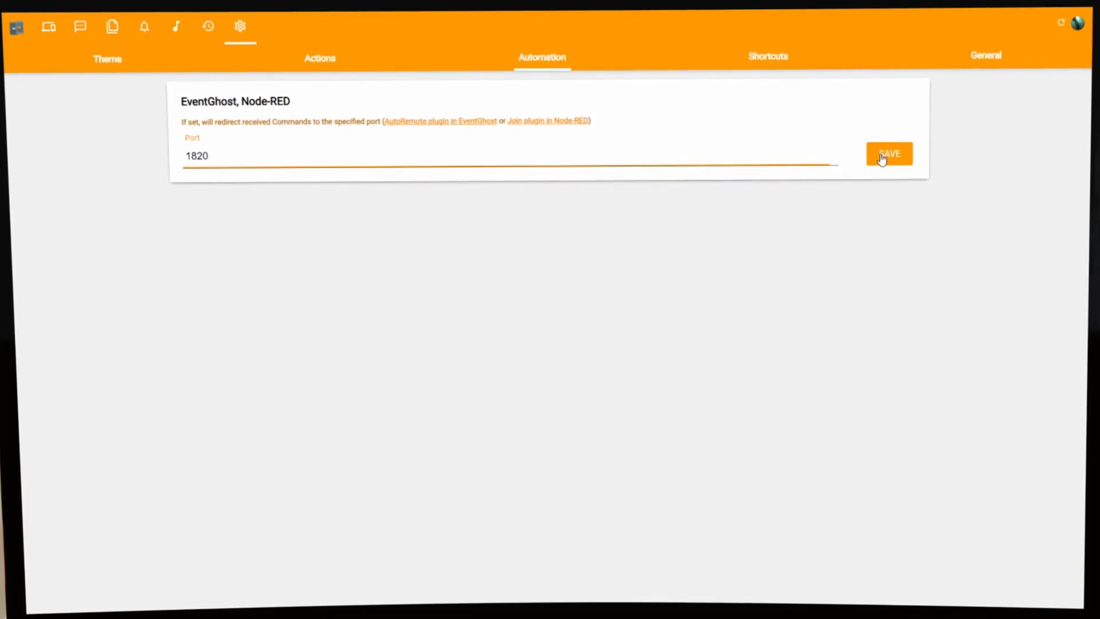
pyautogui.click(889, 154)
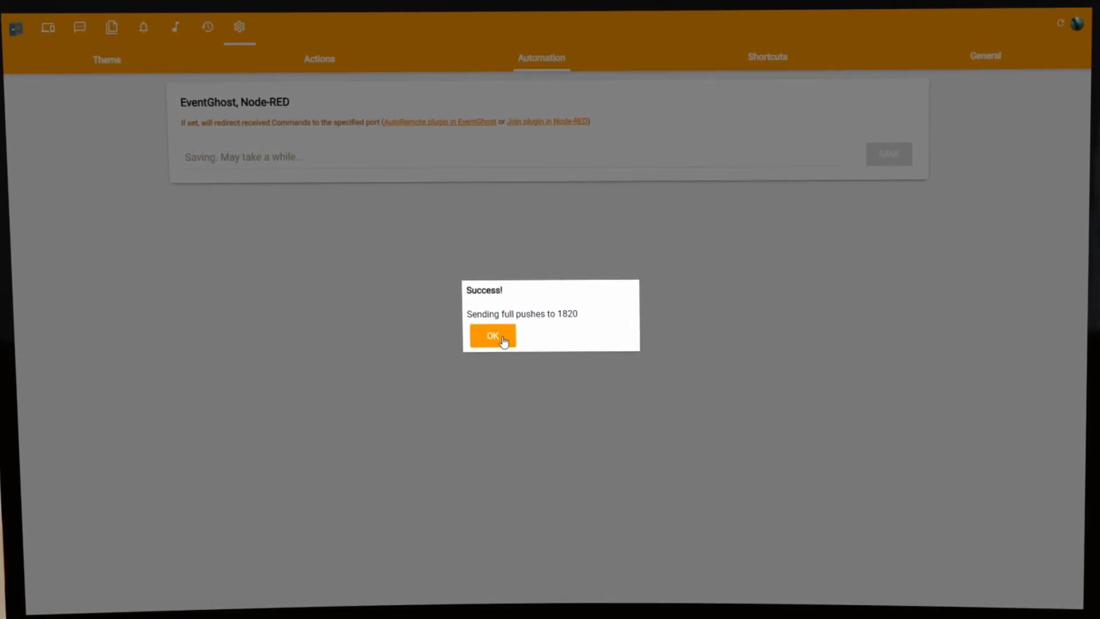
pyautogui.click(492, 336)
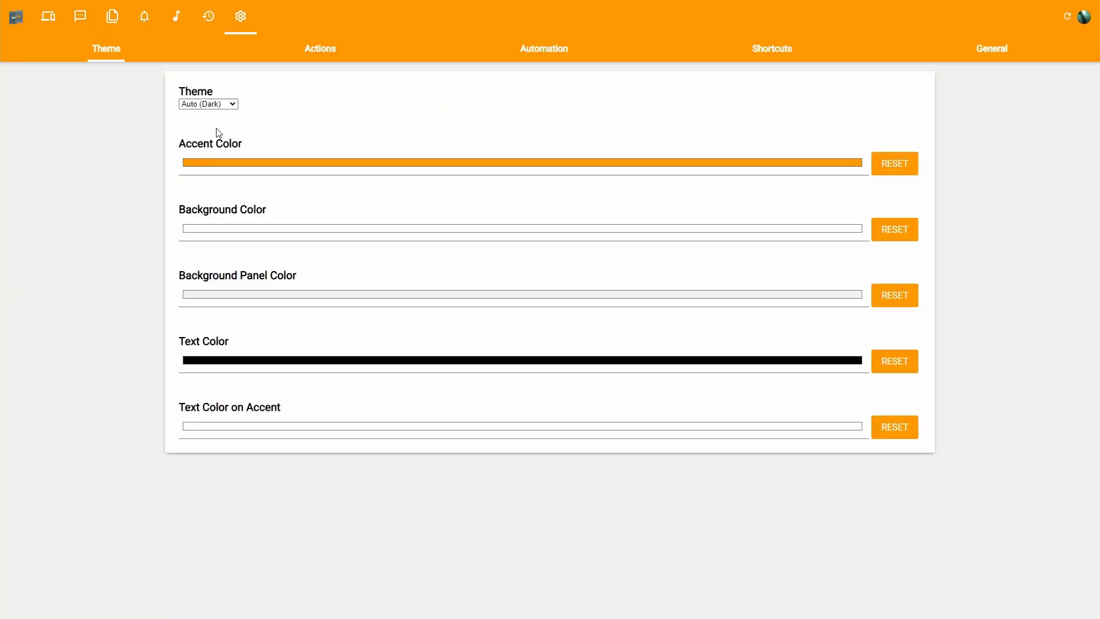
# Step: Change the Join theme from Auto (Dark) to Black with a red accent
pyautogui.click(207, 103)
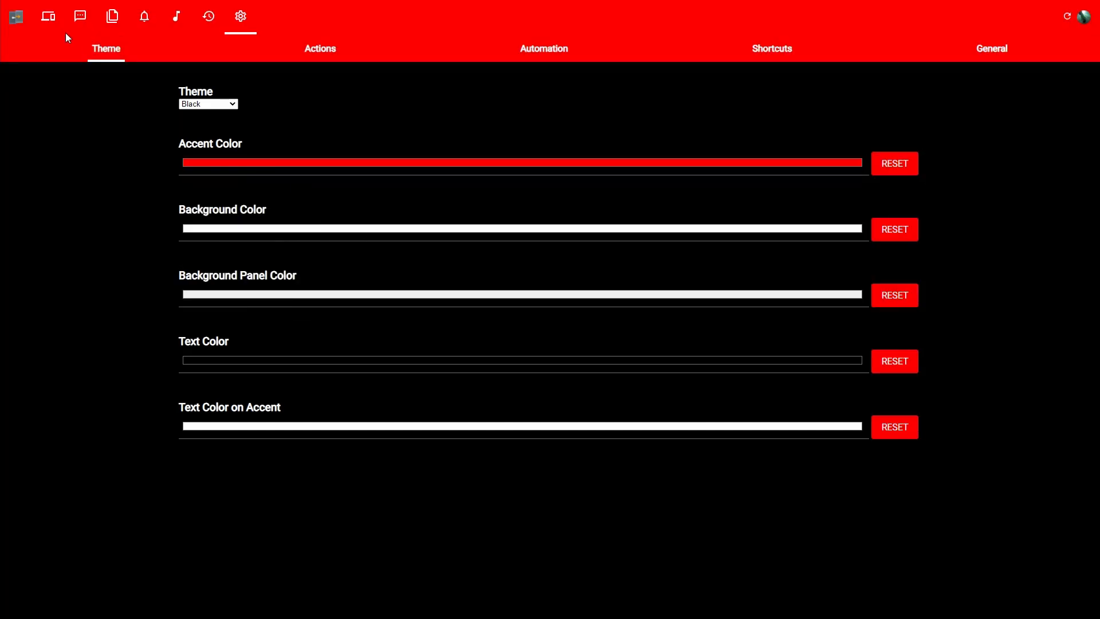
pyautogui.click(48, 15)
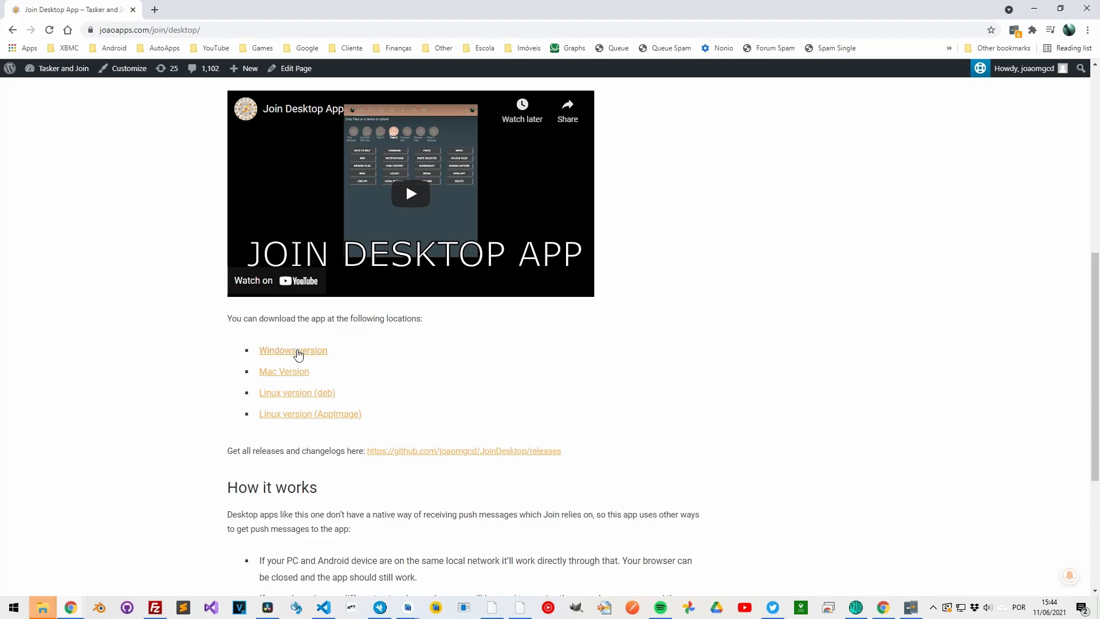
# Step: Download the Windows version of Join Desktop from its download page
pyautogui.click(292, 350)
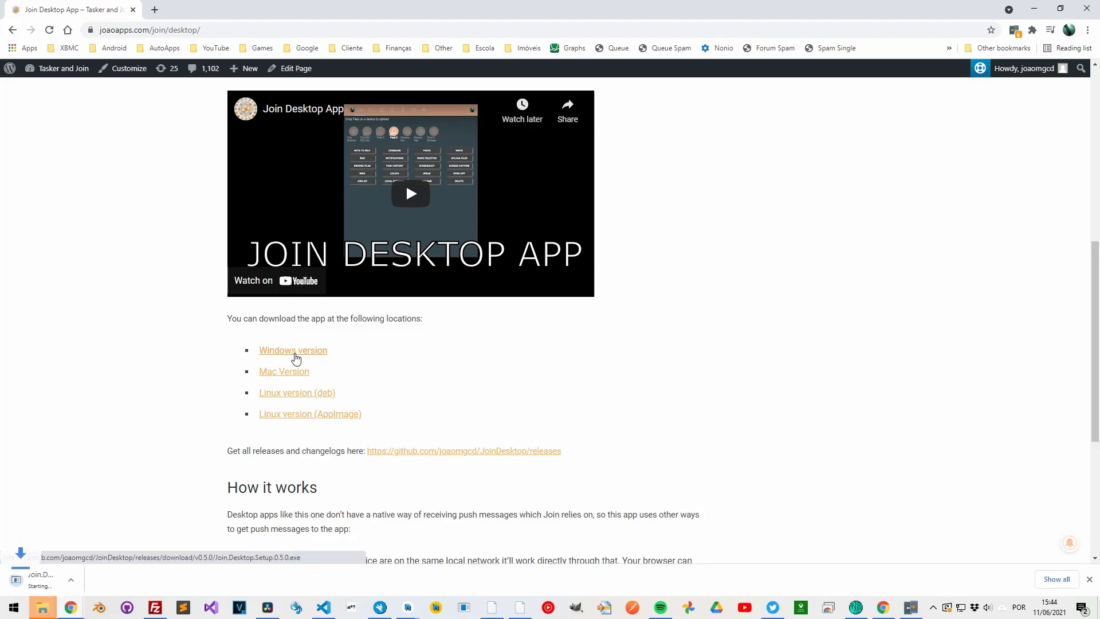
pyautogui.moveTo(187, 518)
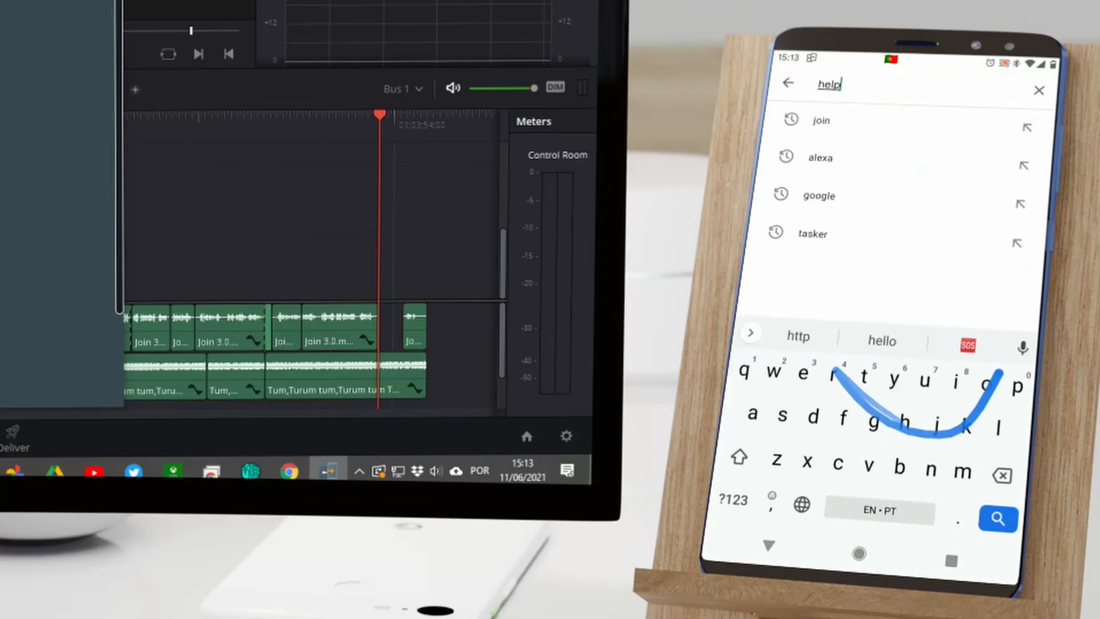
# Step: Assign Alt+Control+N as the keyboard shortcut for Note To Self and confirm it
pyautogui.doubleClick(829, 83)
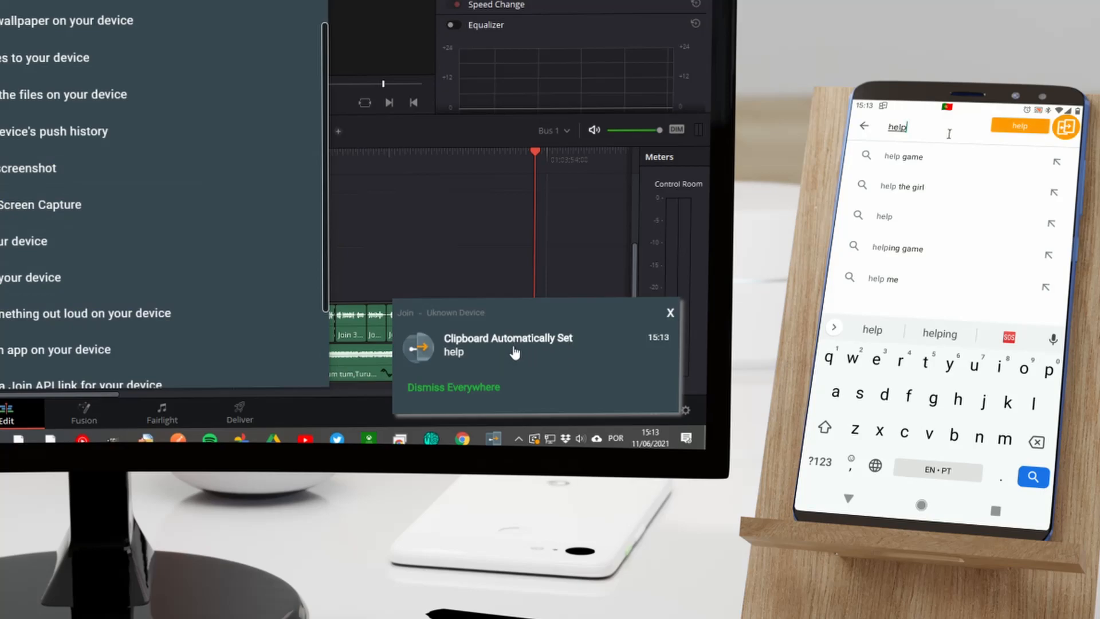
pyautogui.moveTo(479, 370)
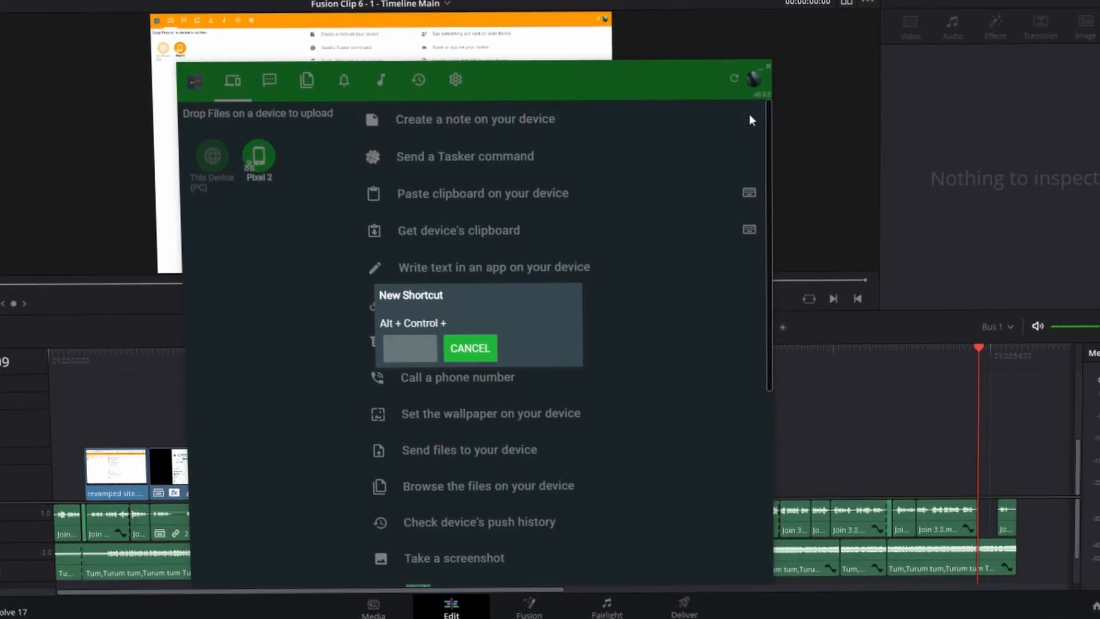
pyautogui.press('n')
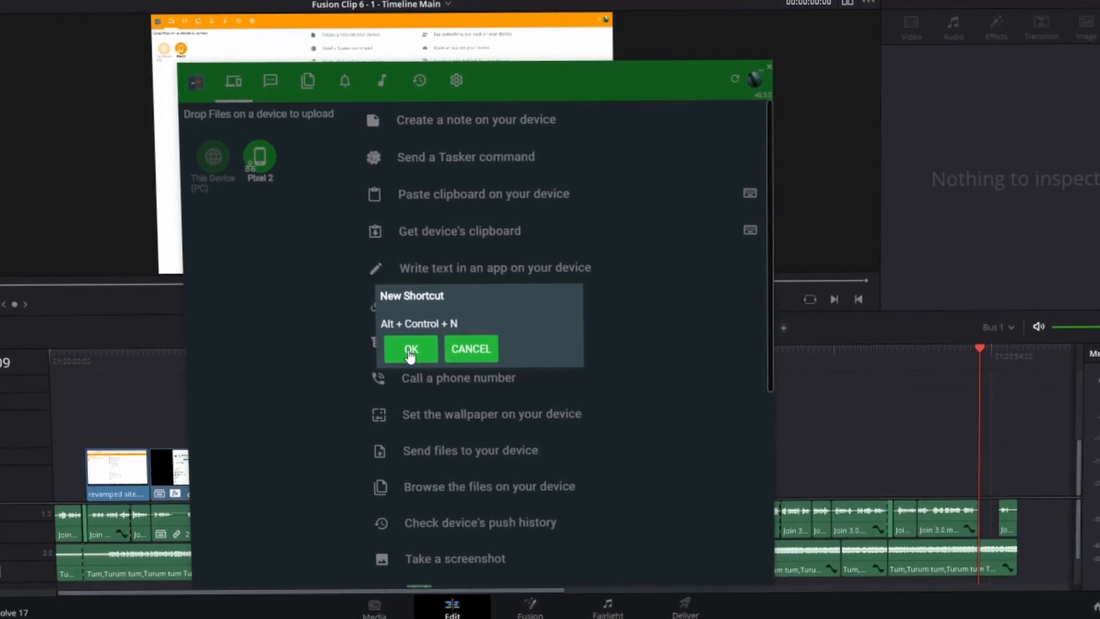
pyautogui.click(411, 348)
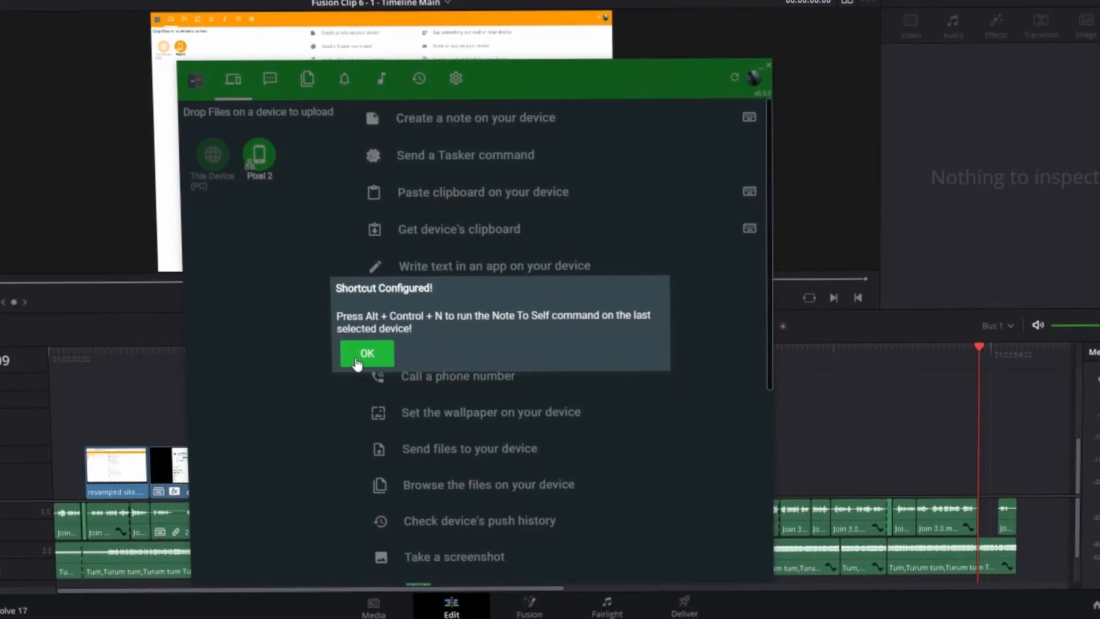
pyautogui.click(367, 353)
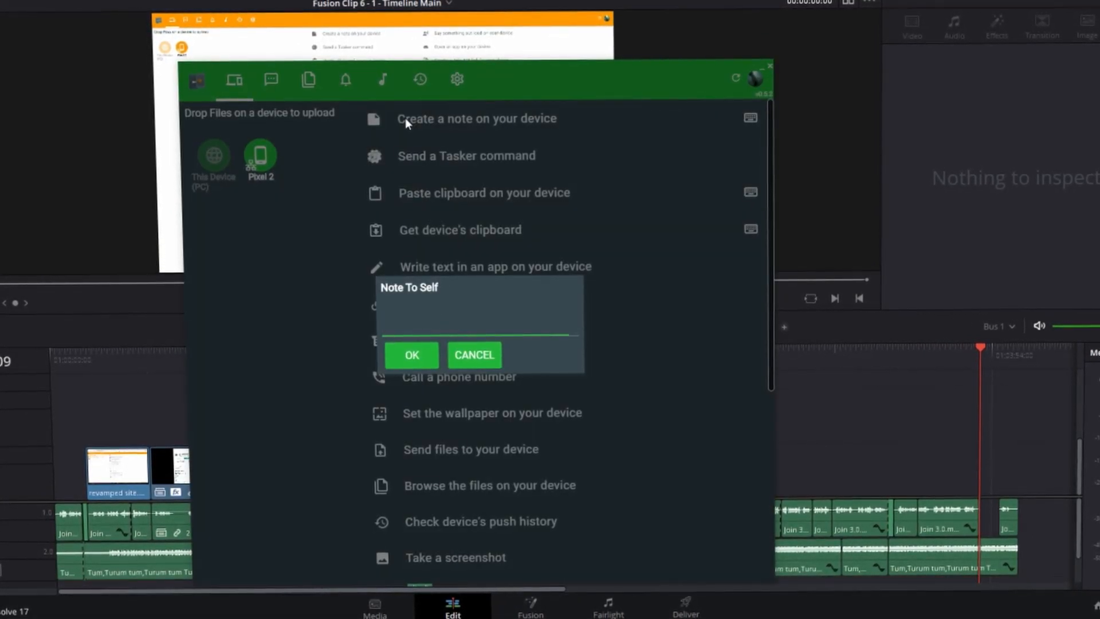
pyautogui.click(411, 354)
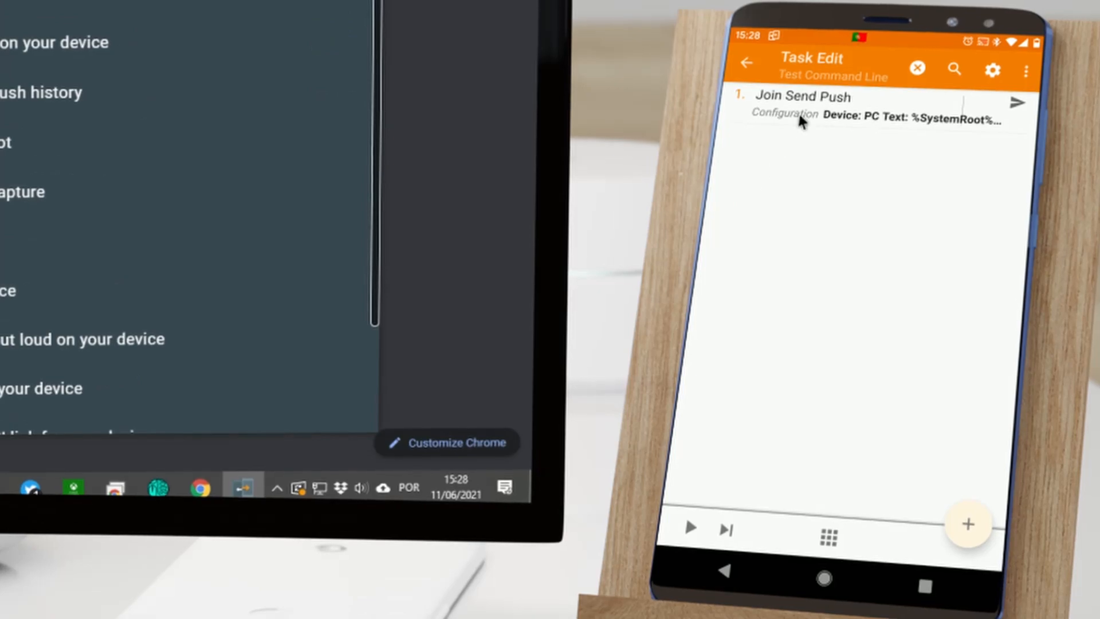
# Step: Review the Join Send Push action configuration and reply to the WhatsApp message from the PC
pyautogui.click(800, 96)
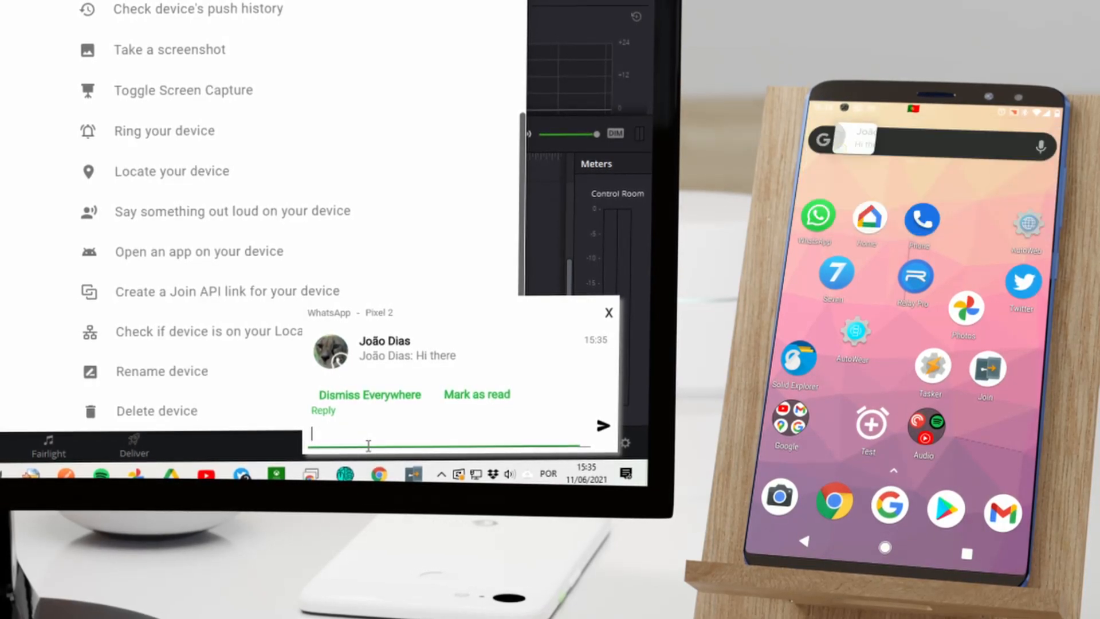
pyautogui.click(608, 312)
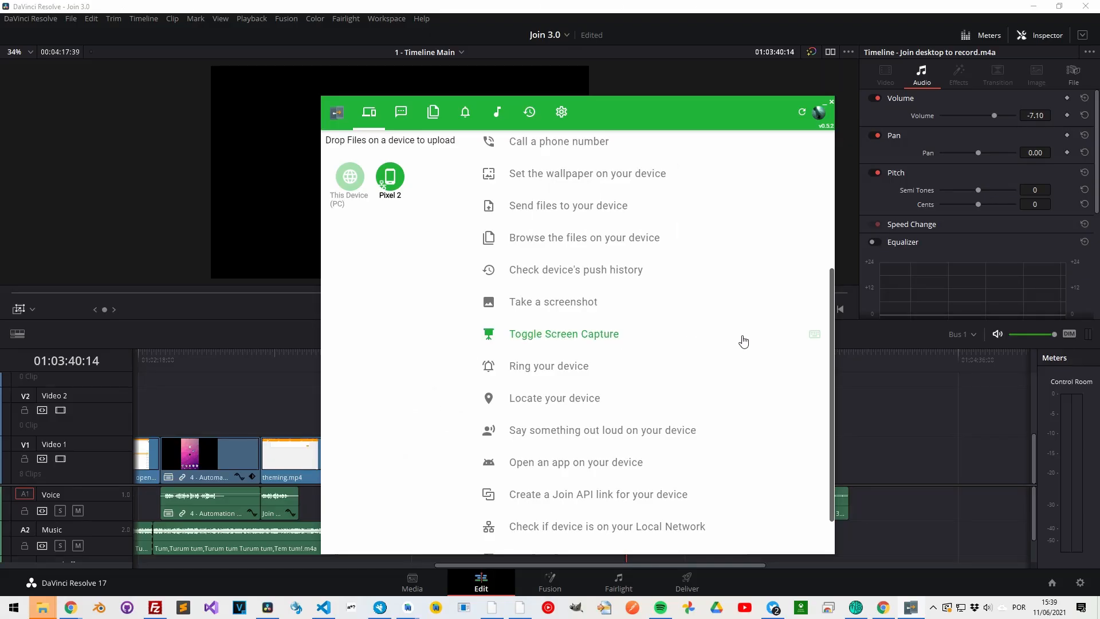
# Step: Assign Alt+Control+T as the shortcut for Toggle Screen Capture
pyautogui.click(814, 334)
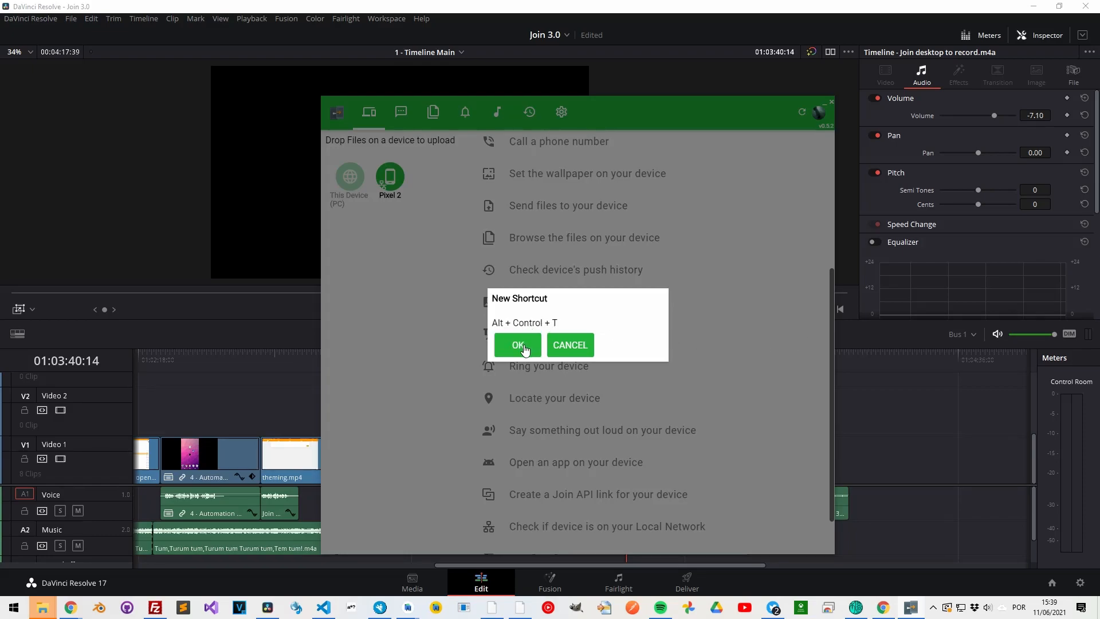
pyautogui.click(517, 345)
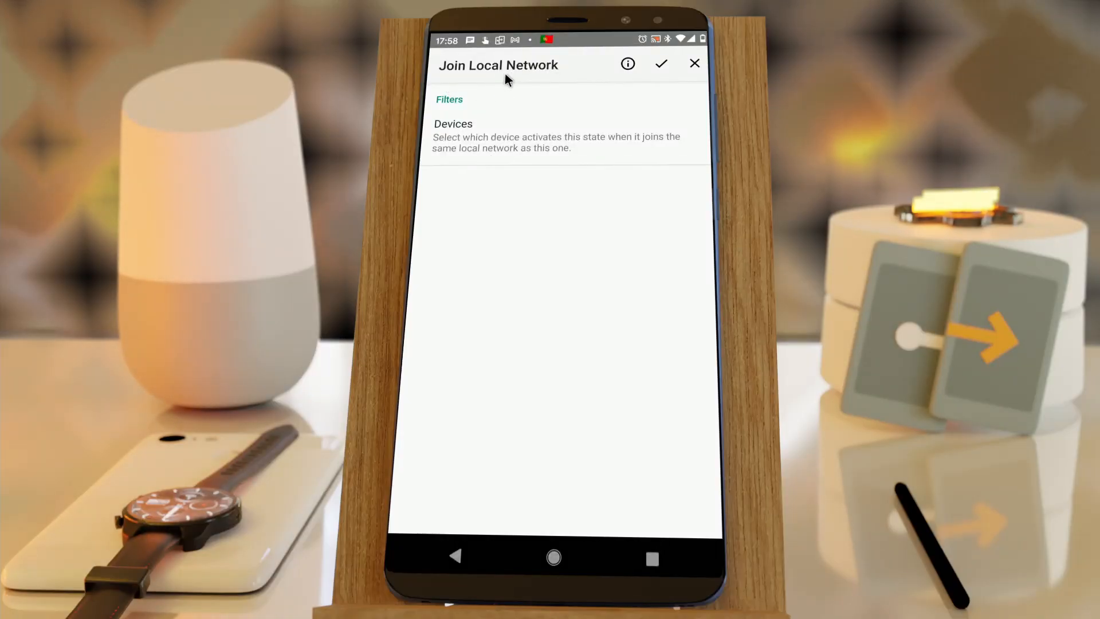
# Step: Set the Join Local Network state's device to PC and apply the Tasker profile changes
pyautogui.click(453, 124)
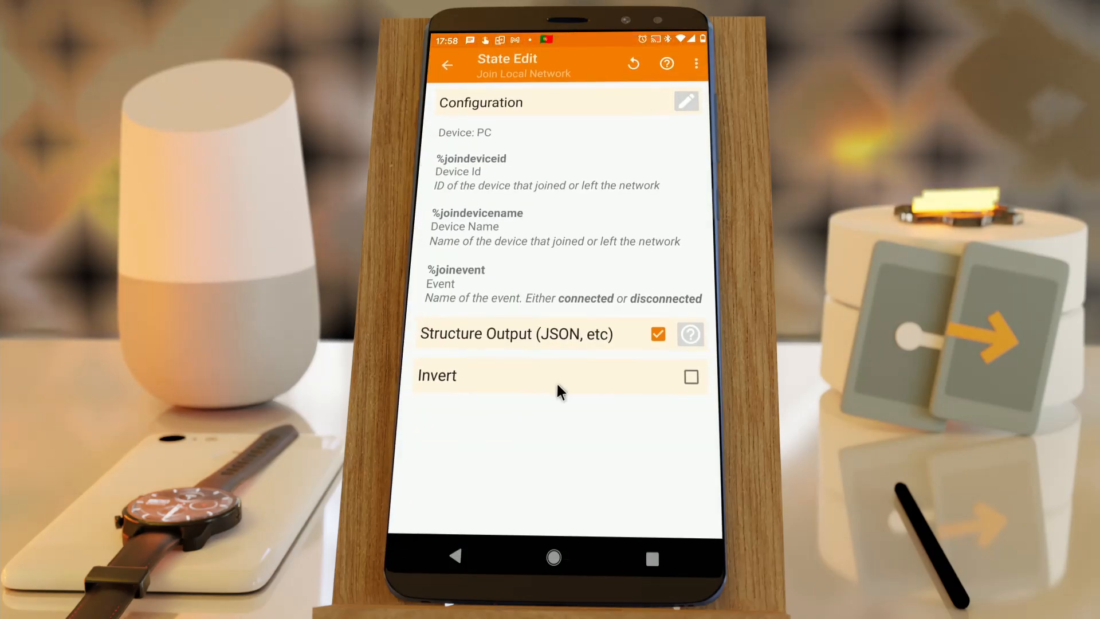
pyautogui.click(448, 63)
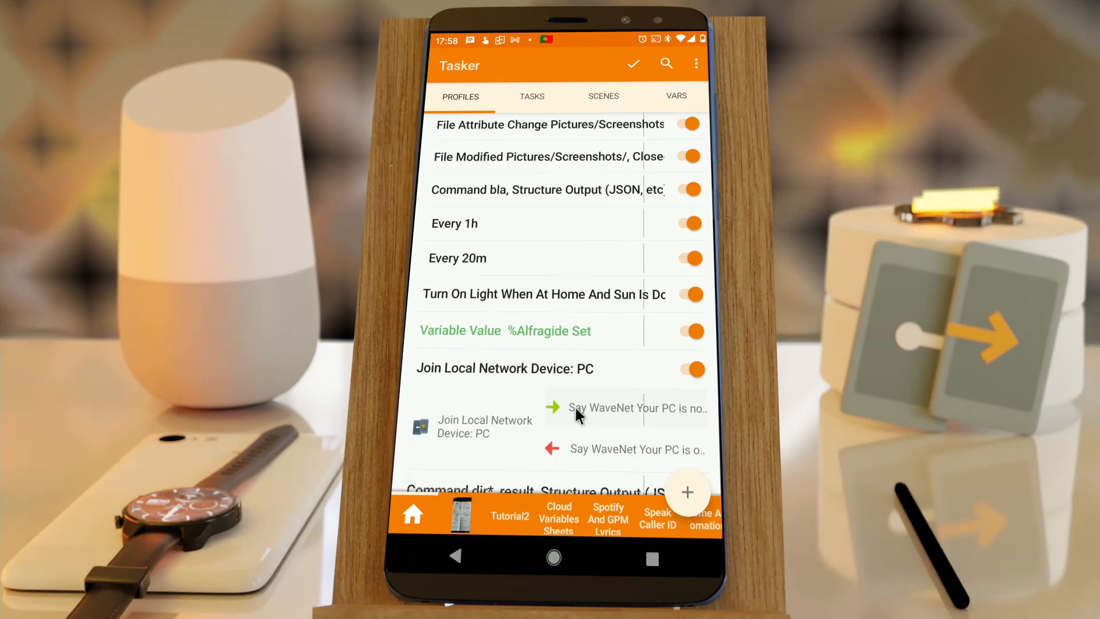
pyautogui.click(633, 64)
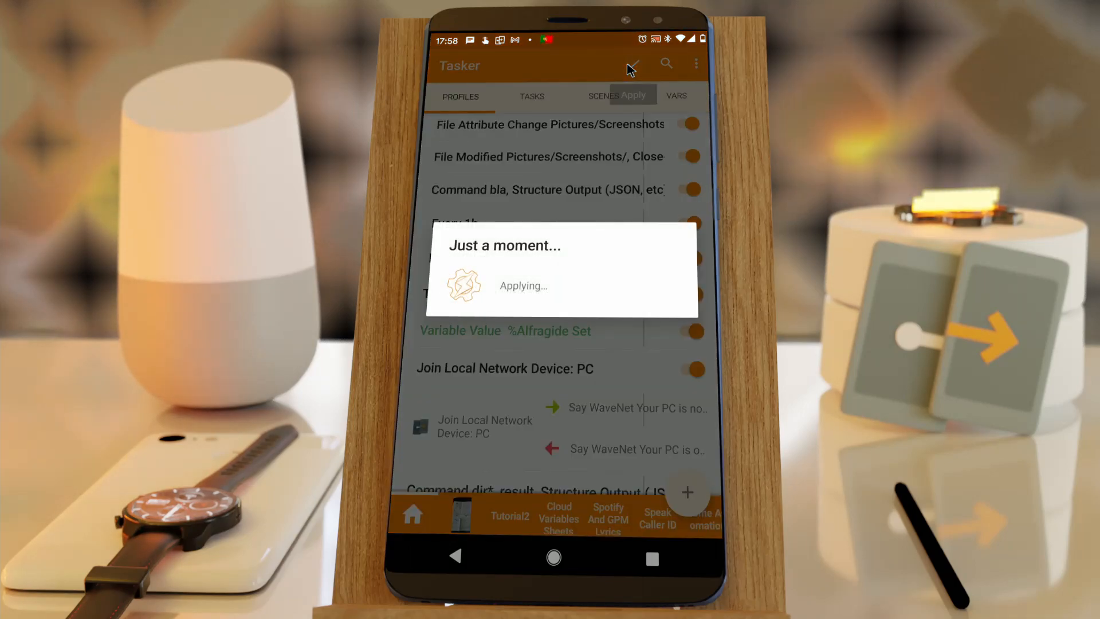